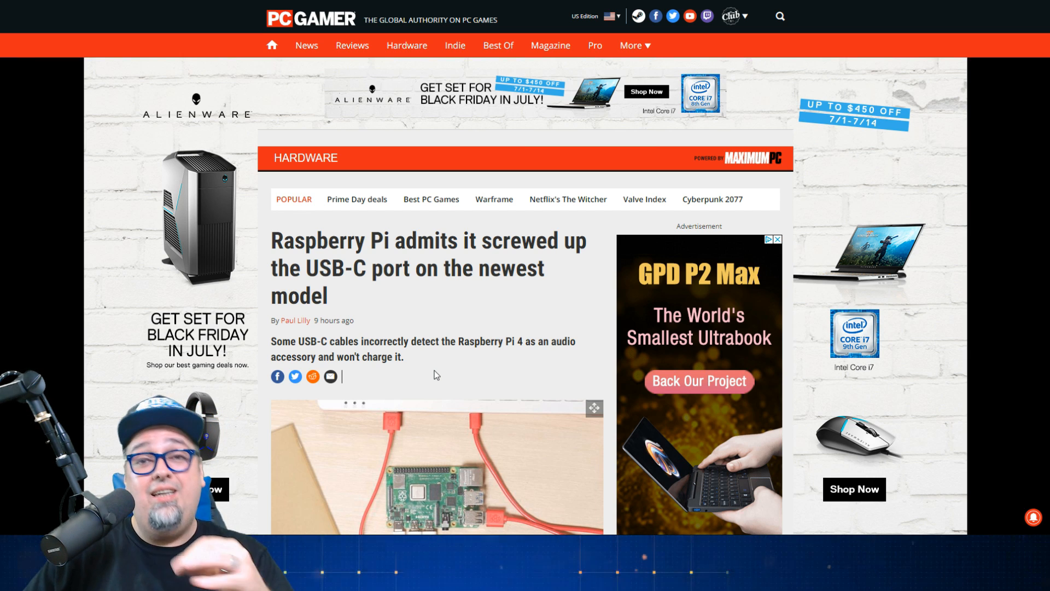
Scroll past the headline and photo to the first highlighted paragraphs on the USB-C charging issue.
scroll("down", 3)
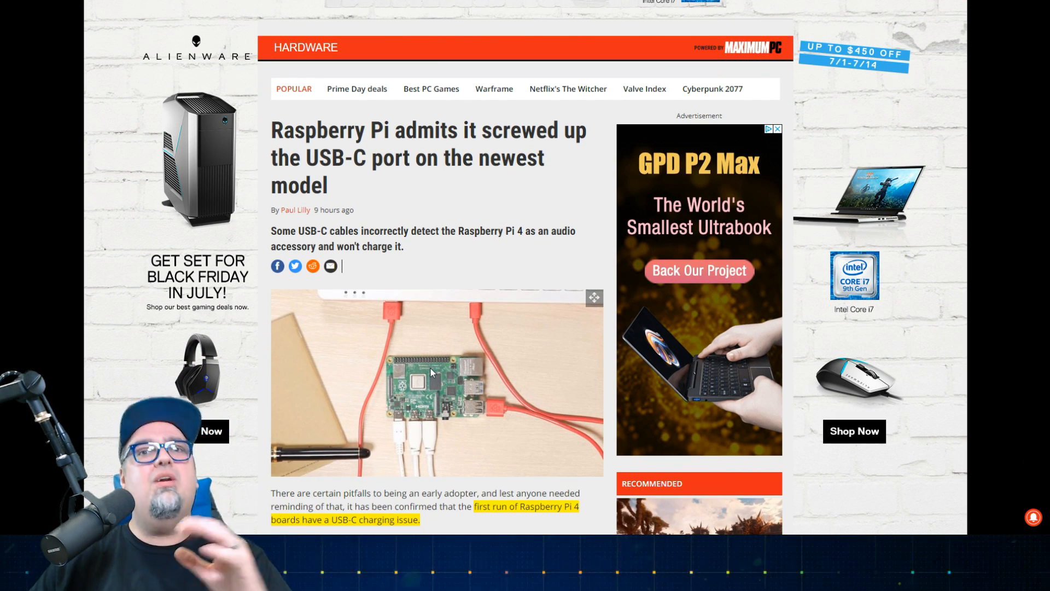
scroll("down", 3)
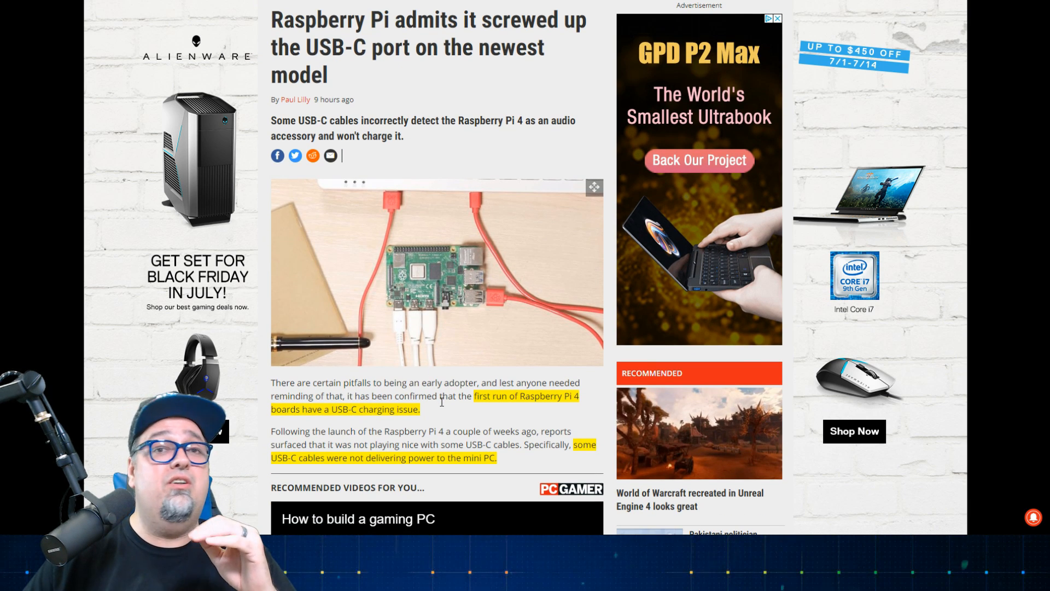
scroll("down", 3)
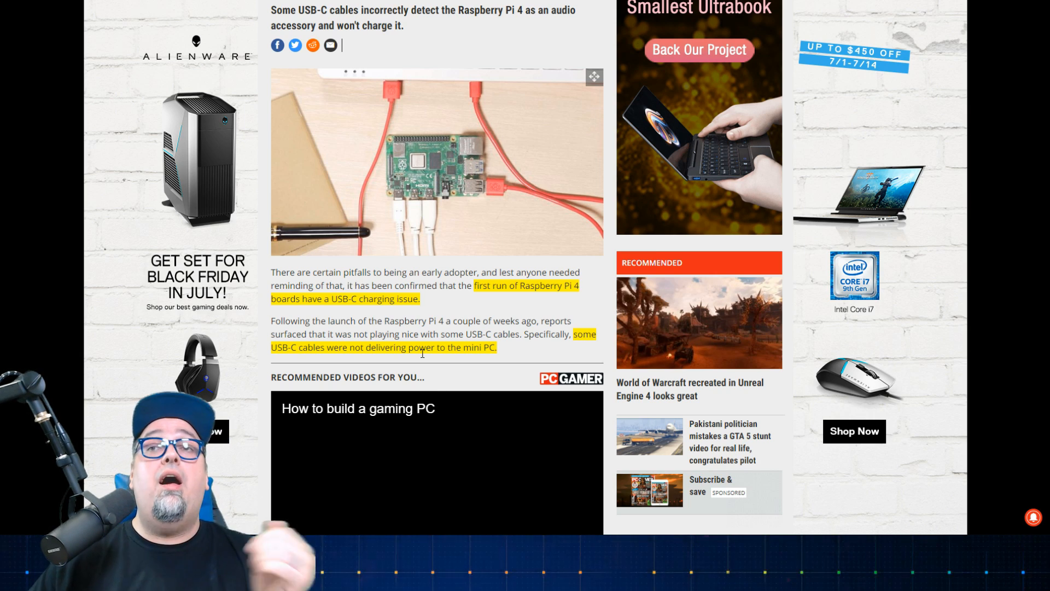
Scroll past the recommended video to Eben Upton's e-marked cable and firmware passages.
scroll("down", 3)
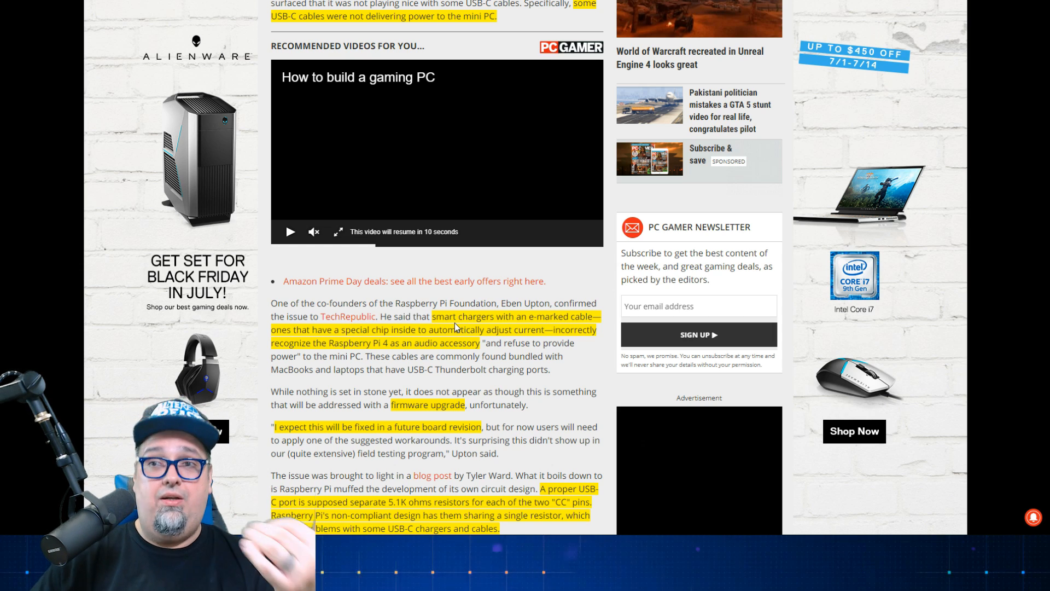
Scroll to the shared-resistor design explanation and the good-news workaround paragraph.
scroll("down", 3)
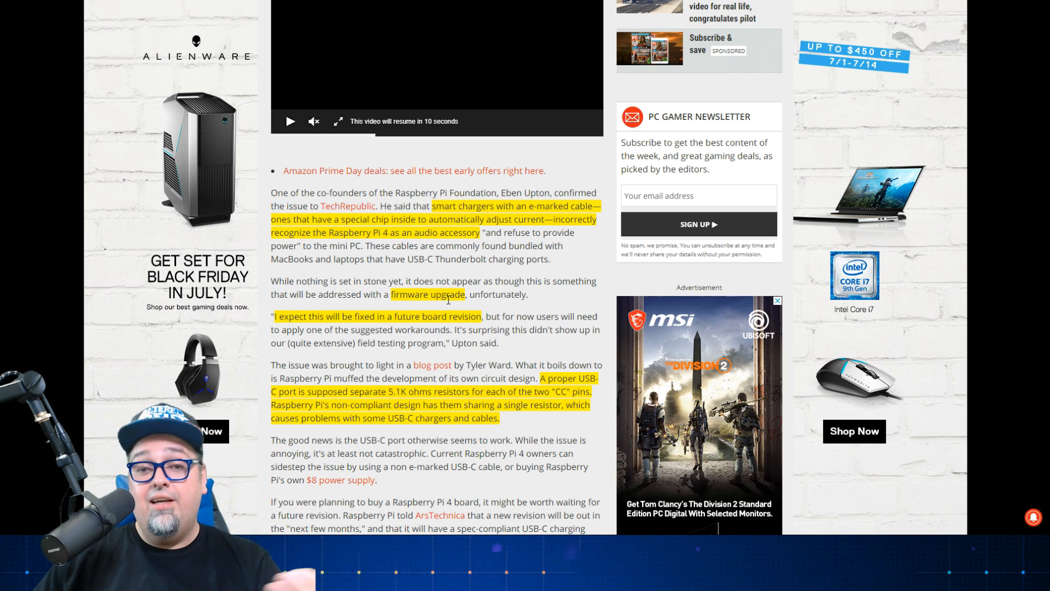
Scroll to the closing paragraph on the upcoming spec-compliant USB-C board revision.
scroll("down", 3)
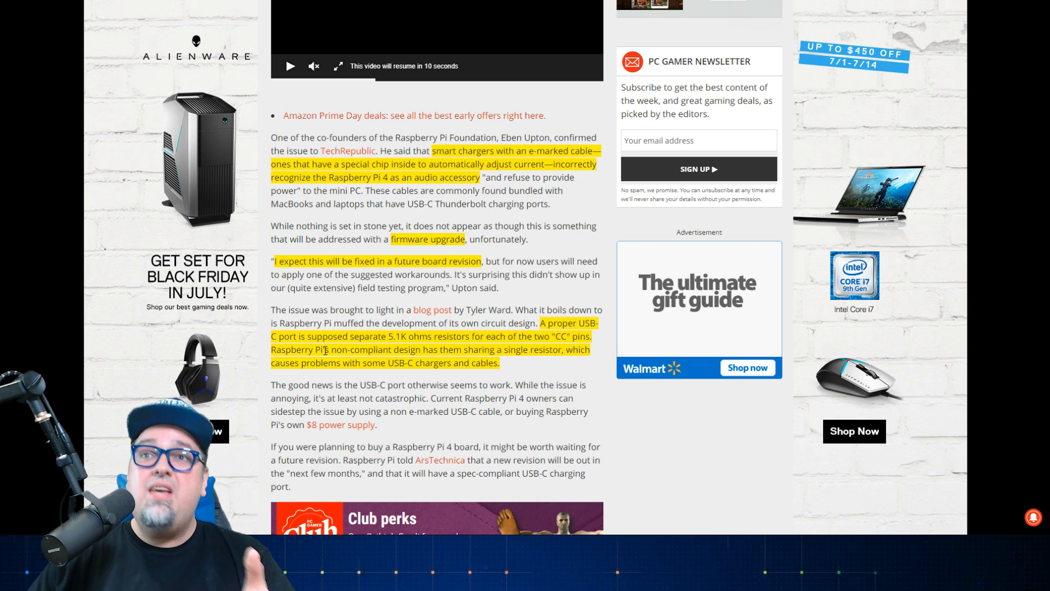
scroll("down", 3)
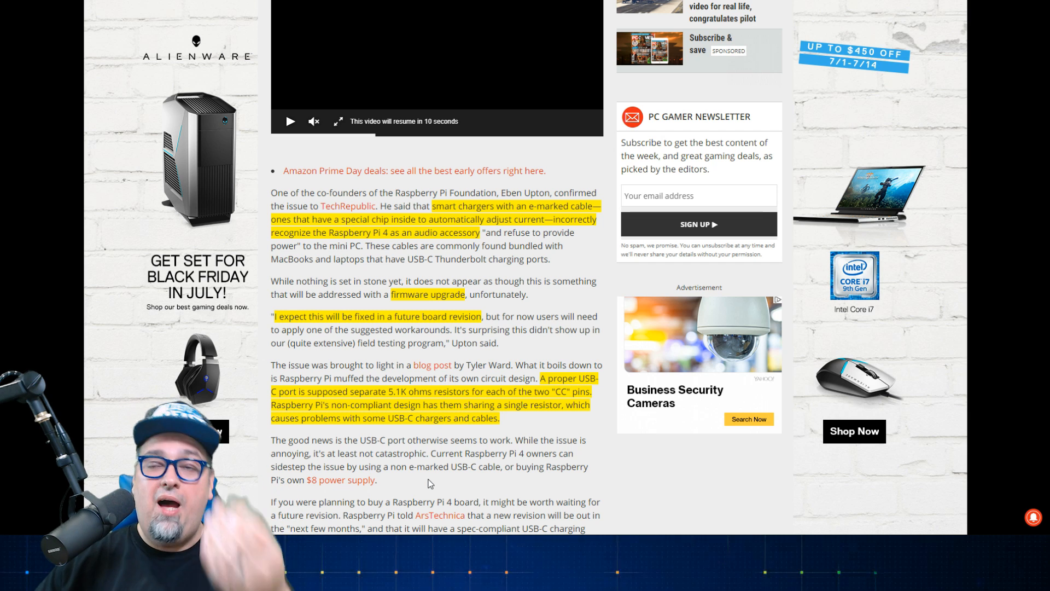
scroll("down", 3)
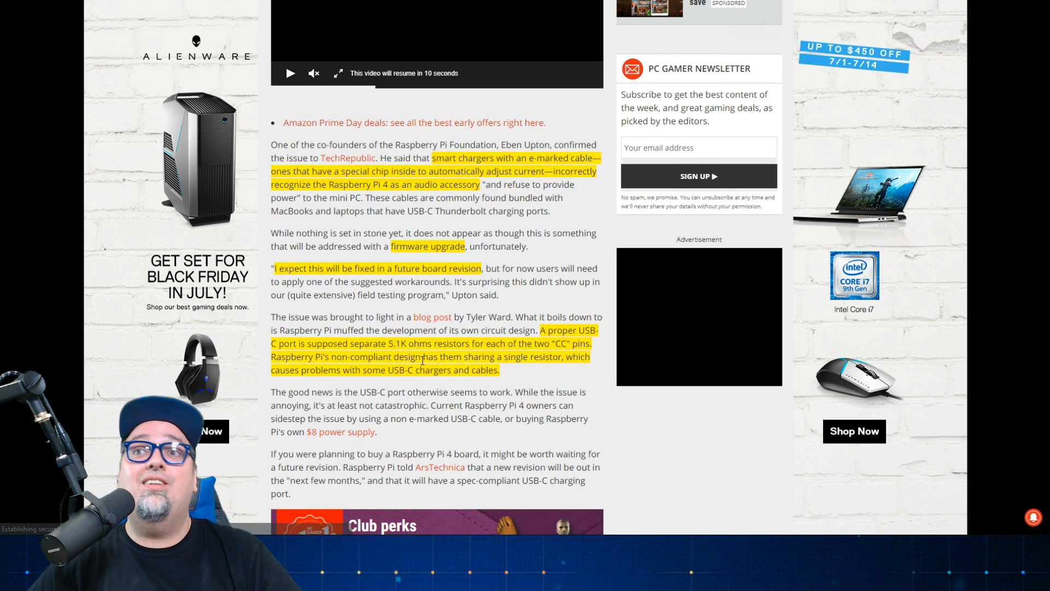
scroll("down", 3)
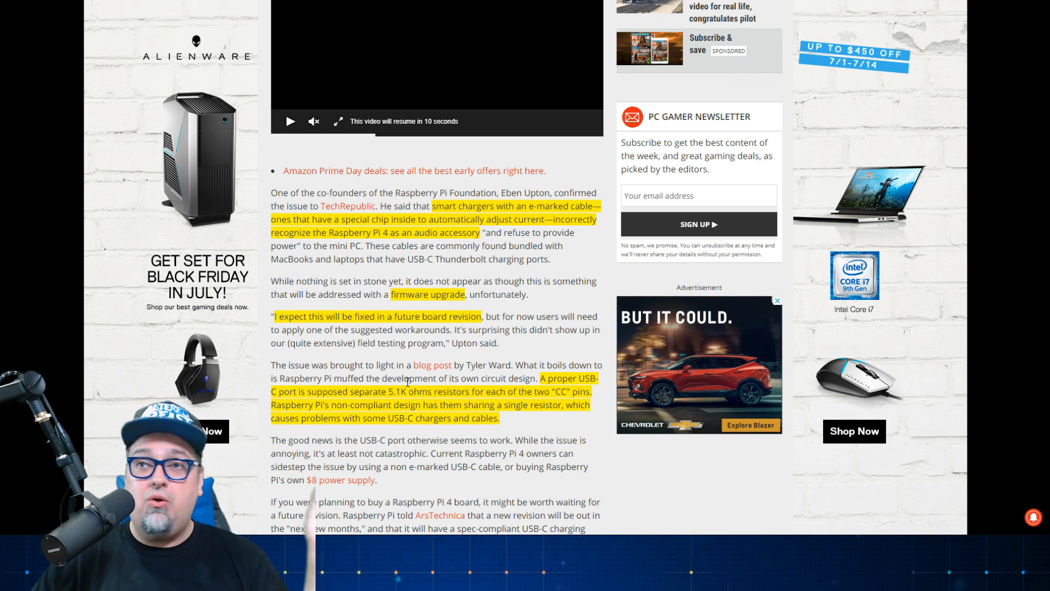
left_click(777, 303)
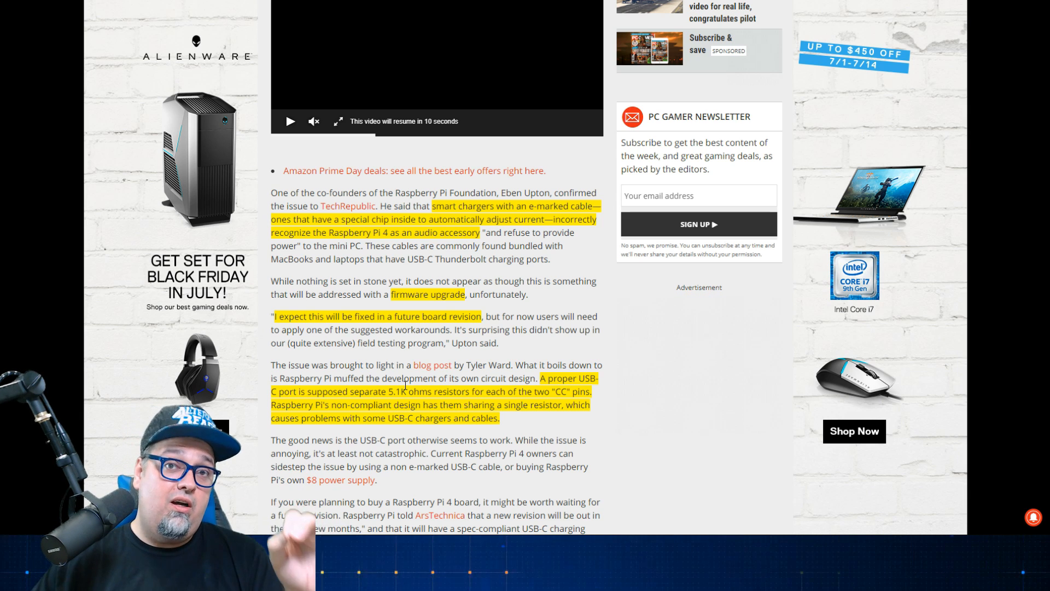